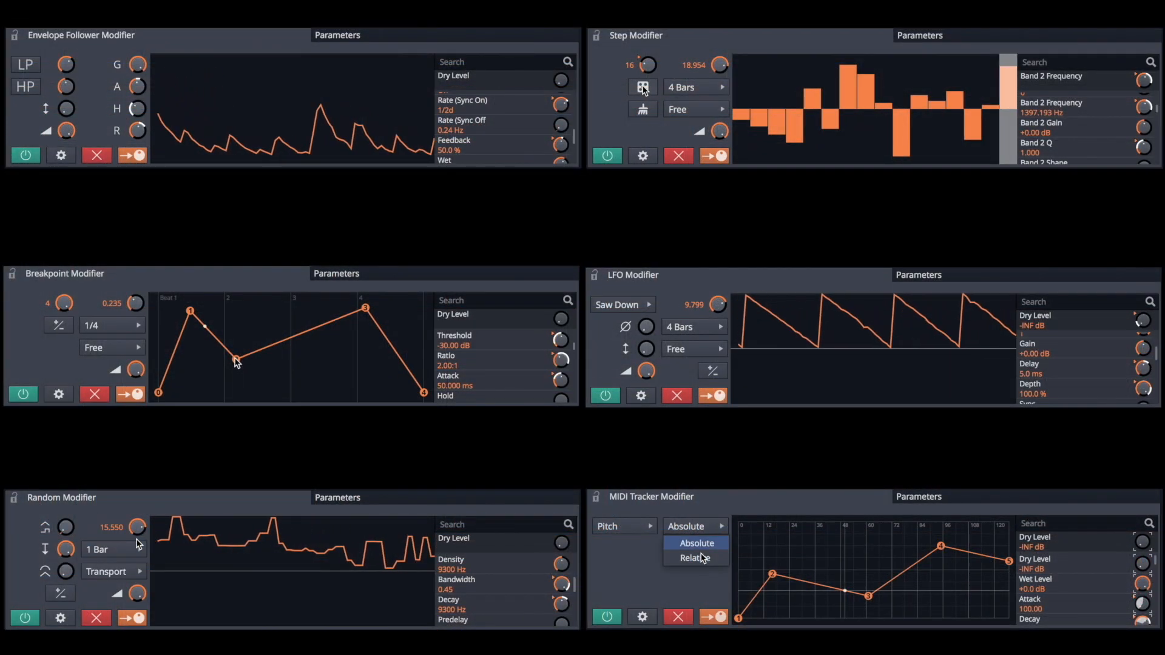
- Adjust the random modifier's shape amount and toggle the compressor's mode
left_click(695, 558)
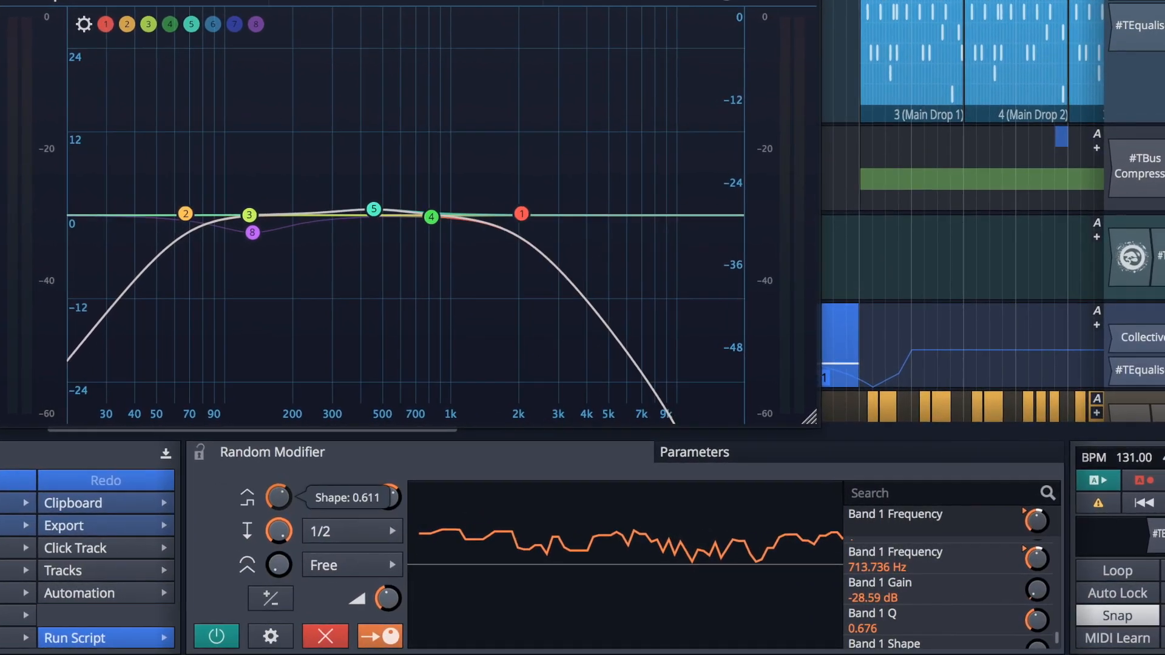
left_click_drag(386, 598, 371, 598)
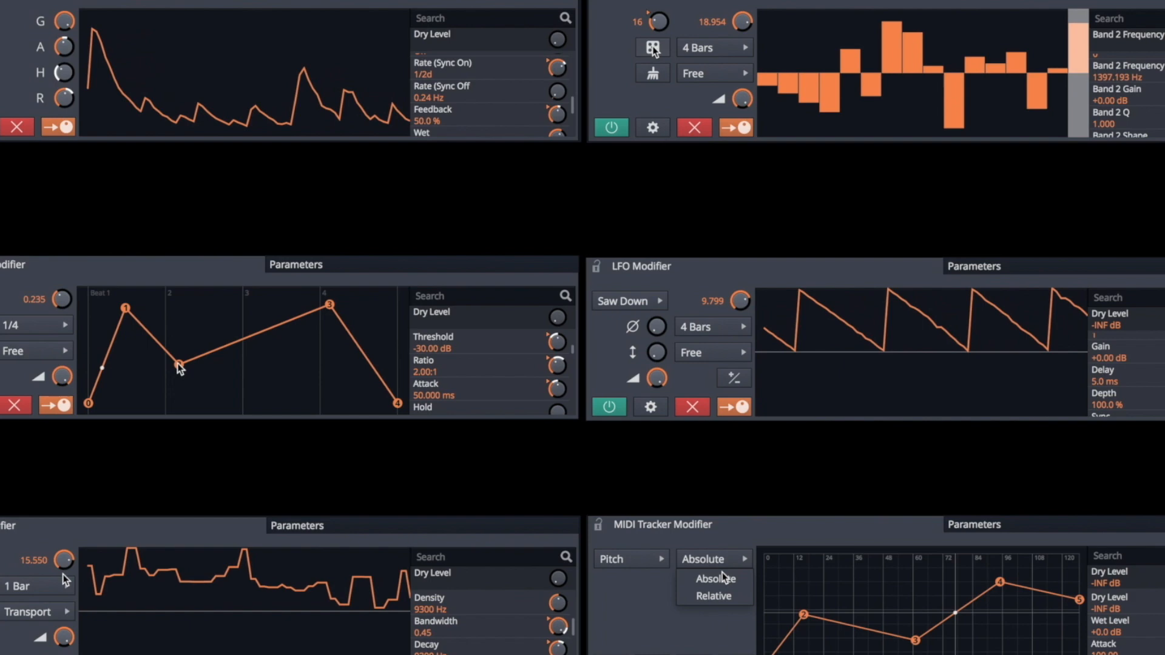
left_click(711, 595)
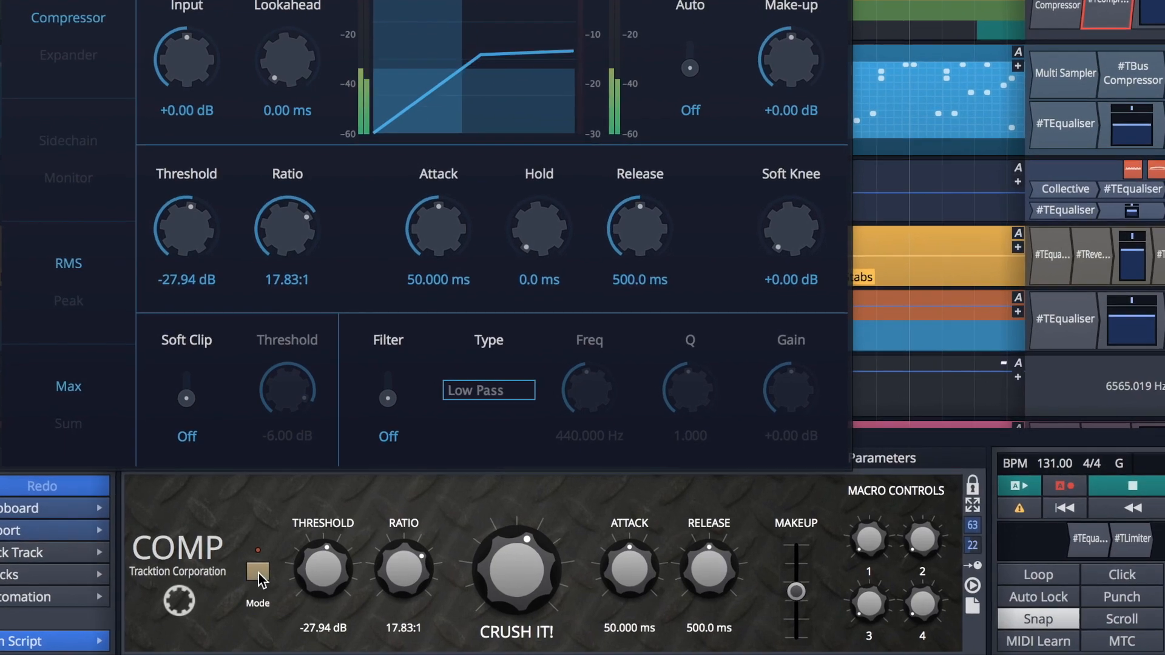
left_click(67, 54)
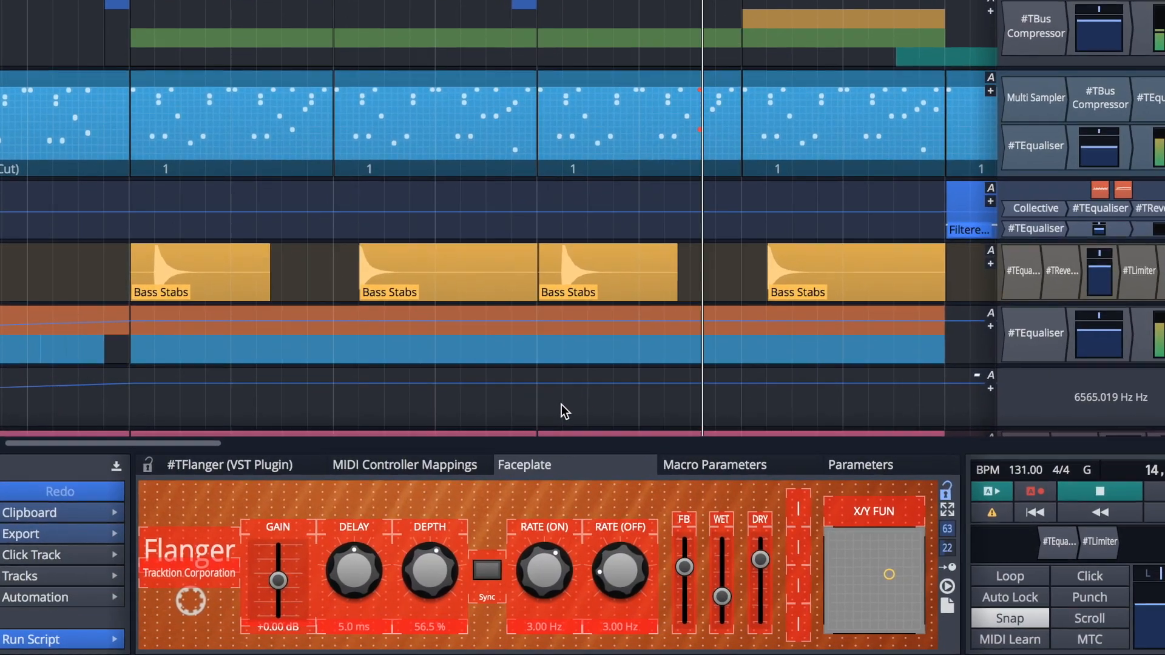
- Show the Flanger faceplate's Lock, Add control, Default skin and Background editing options
right_click(278, 581)
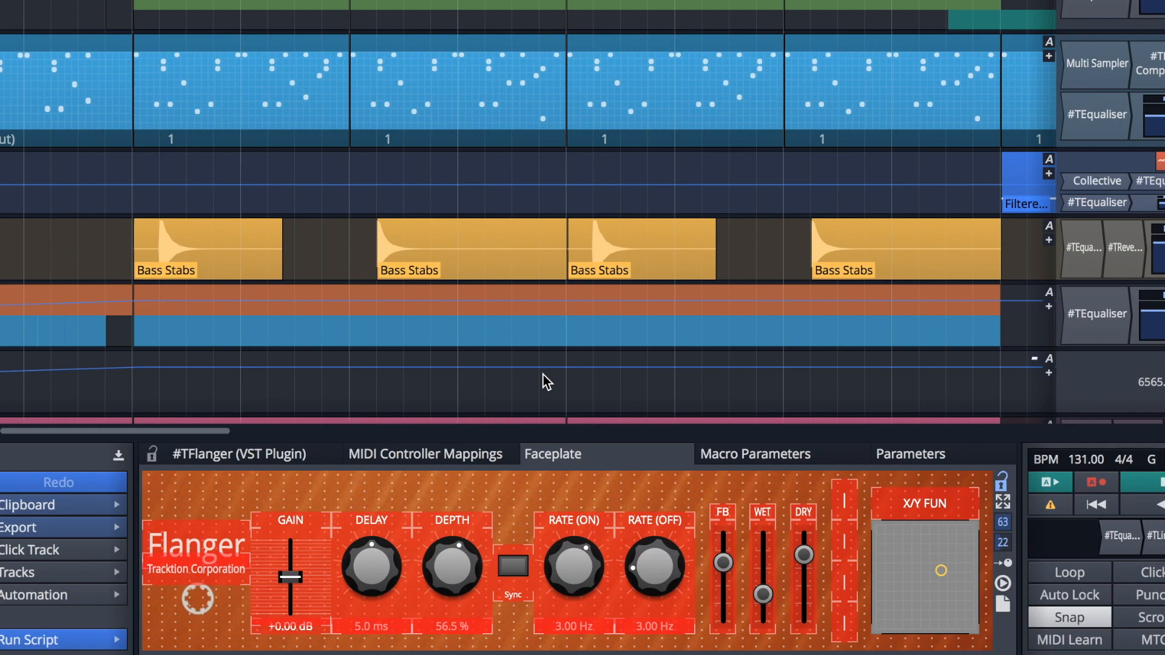
right_click(546, 381)
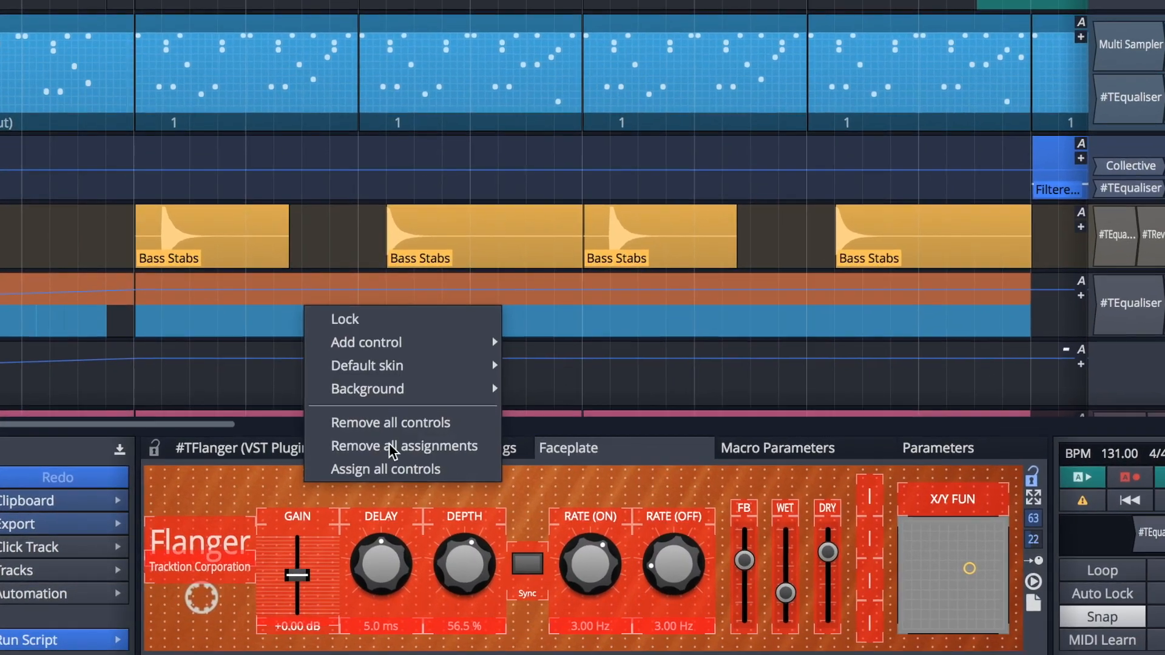
left_click(366, 389)
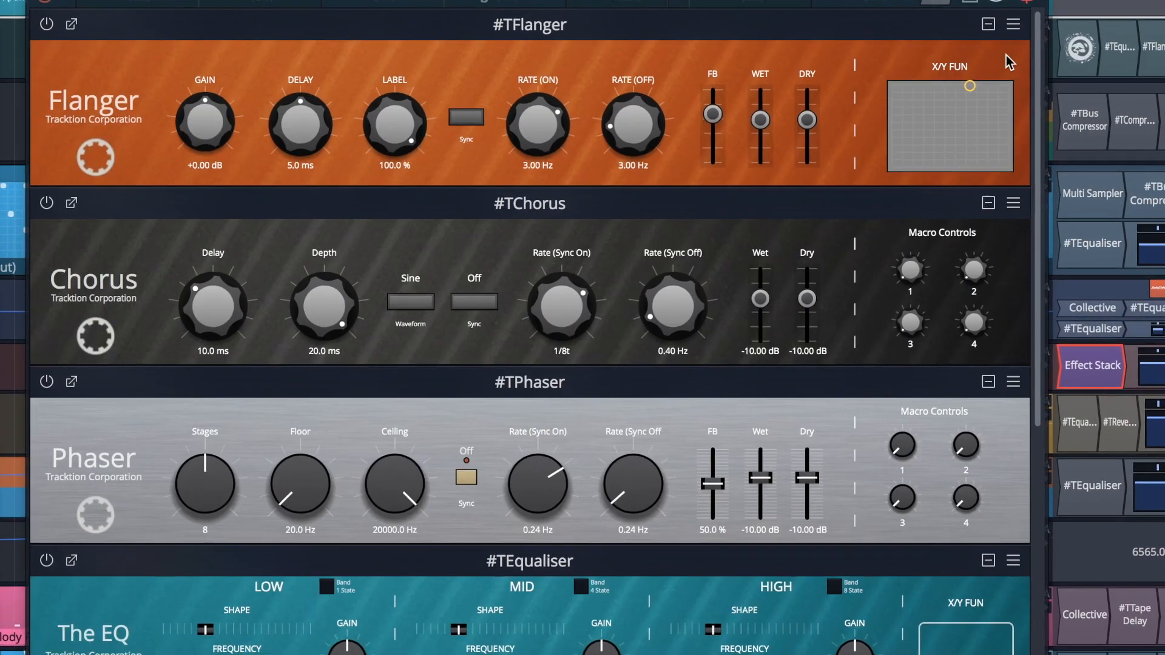
- Scroll through the stacked Flanger, Chorus, Phaser, Equaliser, Compressor, Tape Delay and Reverb faceplates
scroll("down", 3)
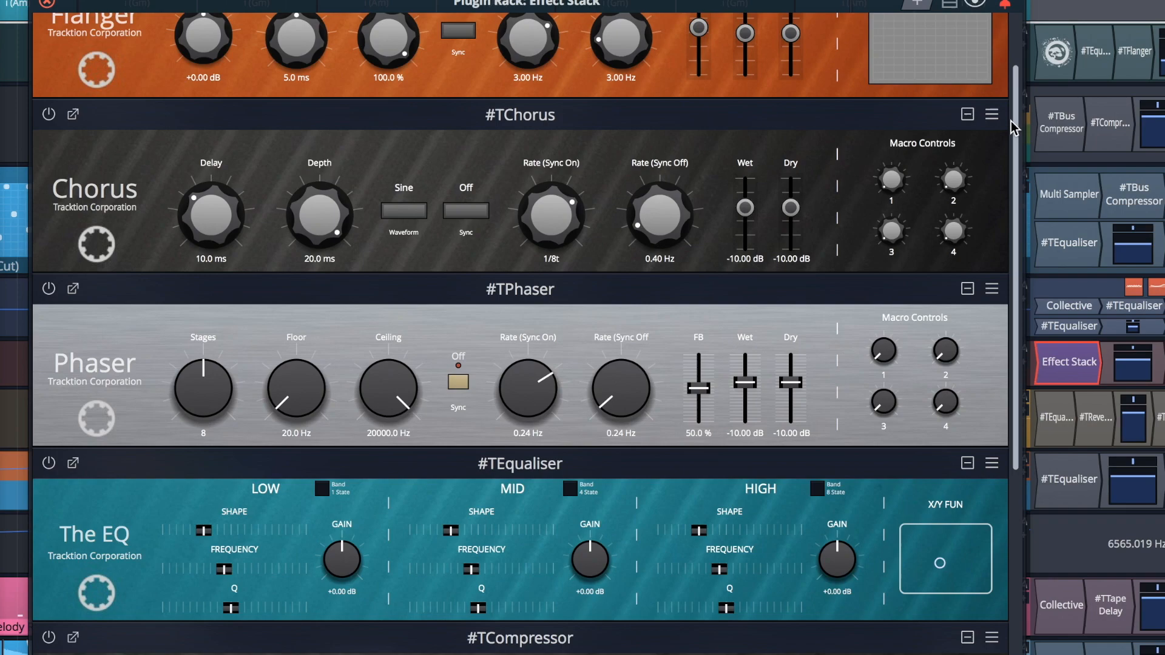
scroll("down", 3)
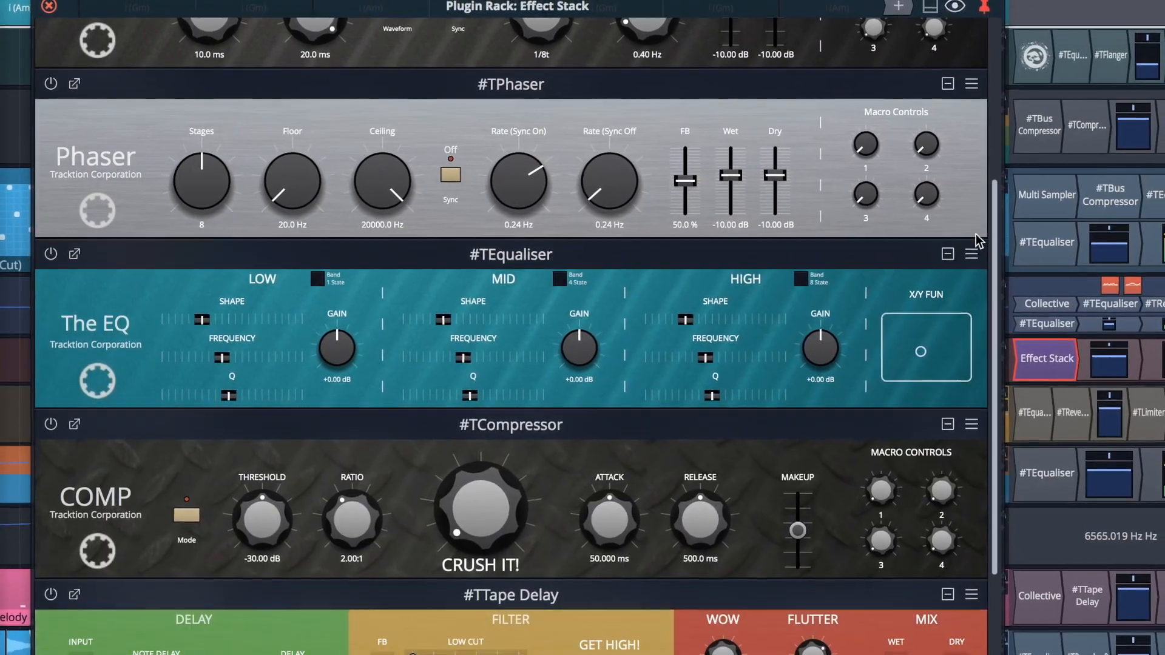
scroll("down", 3)
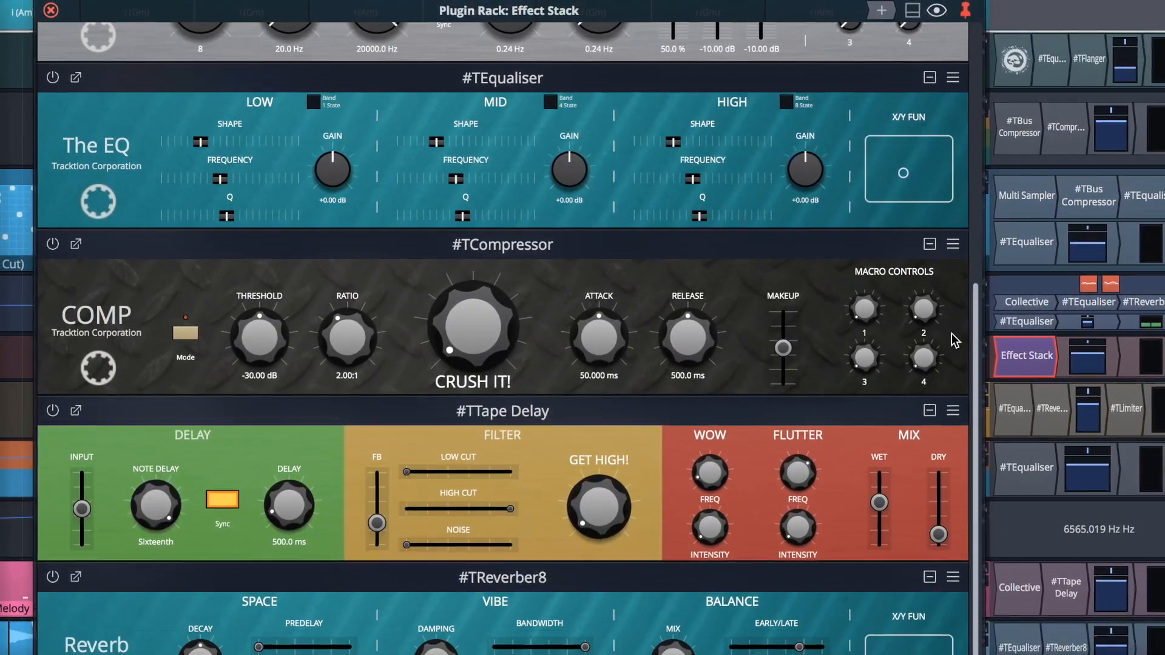
scroll("down", 3)
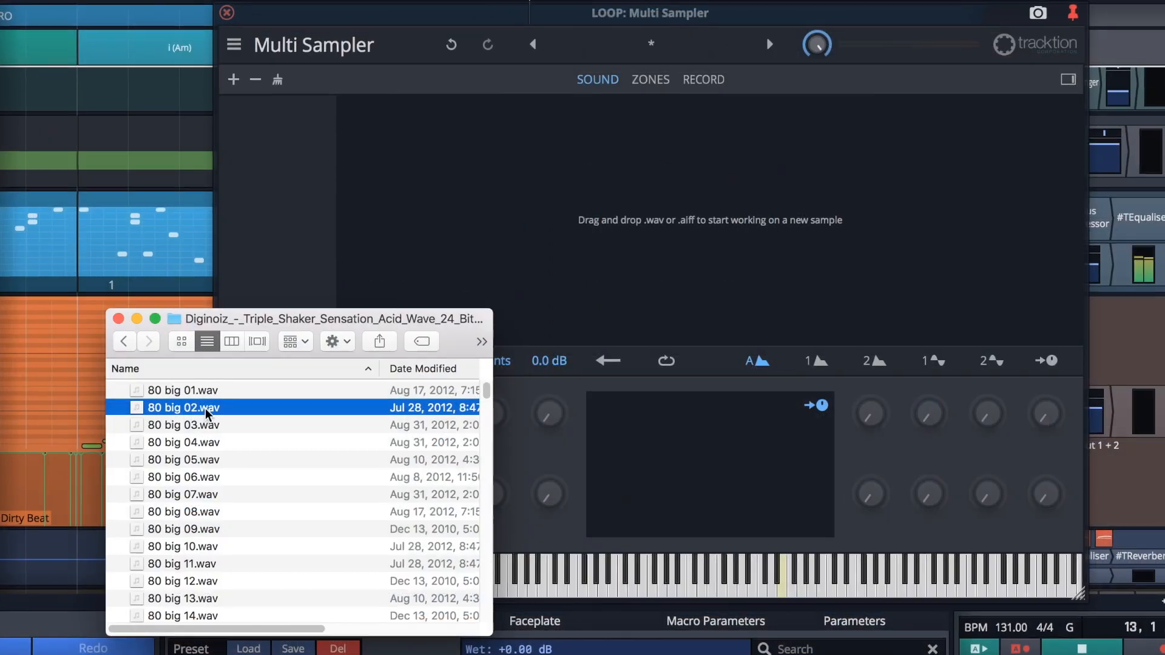
- Load the 80 big 02 loop into the Multi Sampler and switch to recording samples
double_click(182, 407)
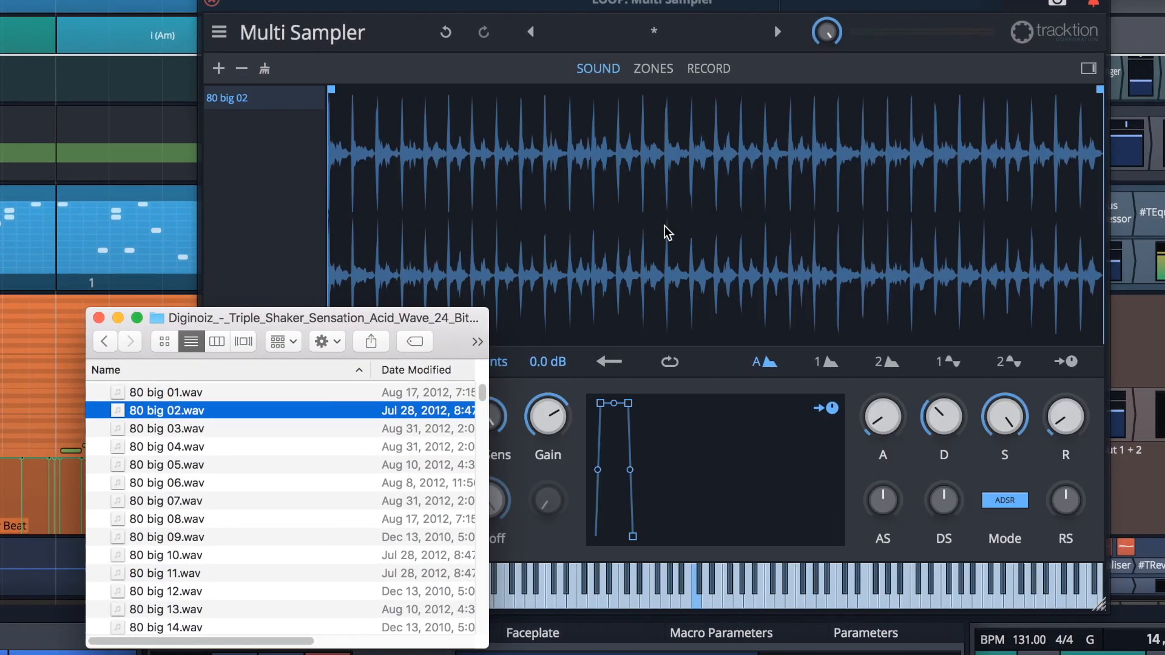
left_click(653, 69)
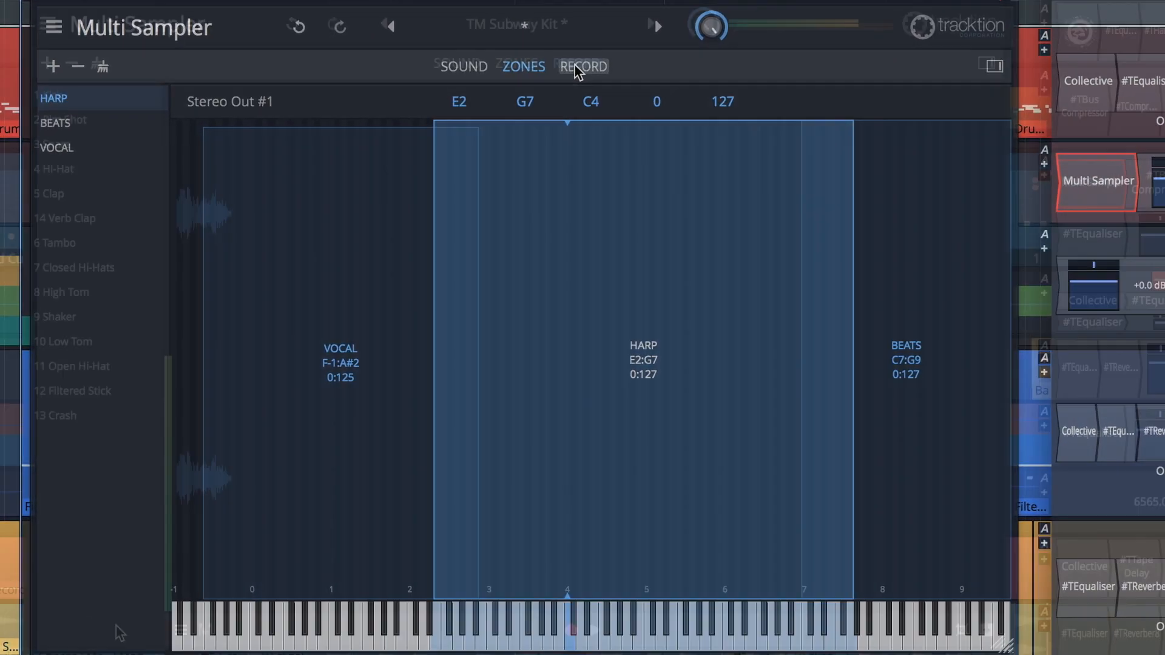
left_click(573, 66)
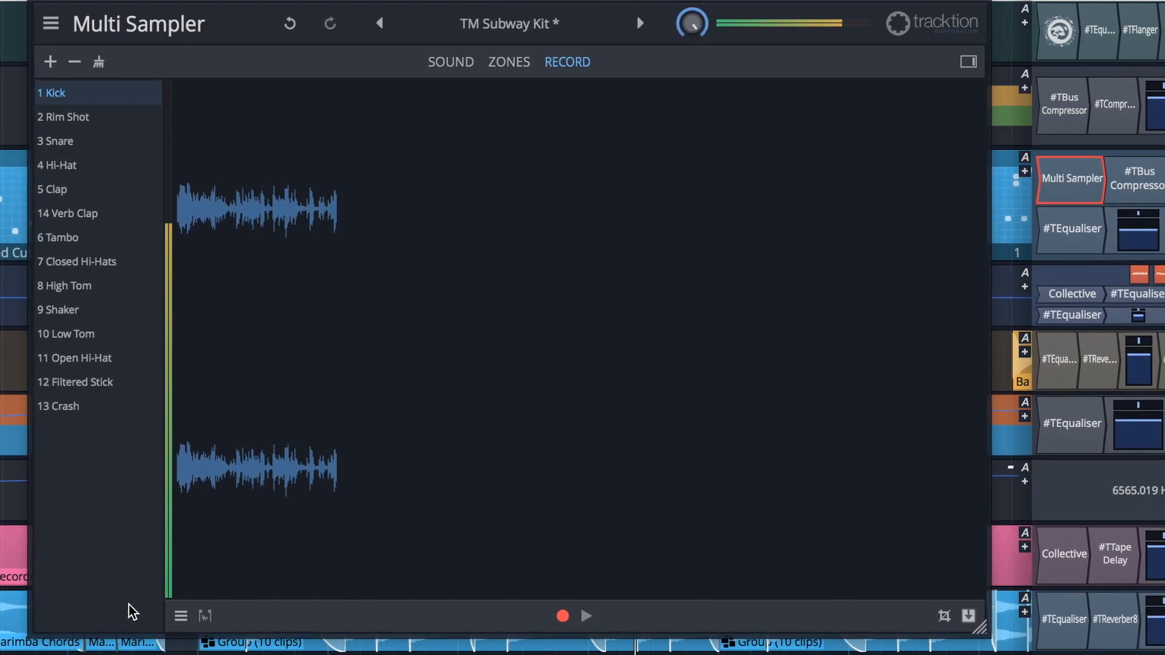
left_click(180, 602)
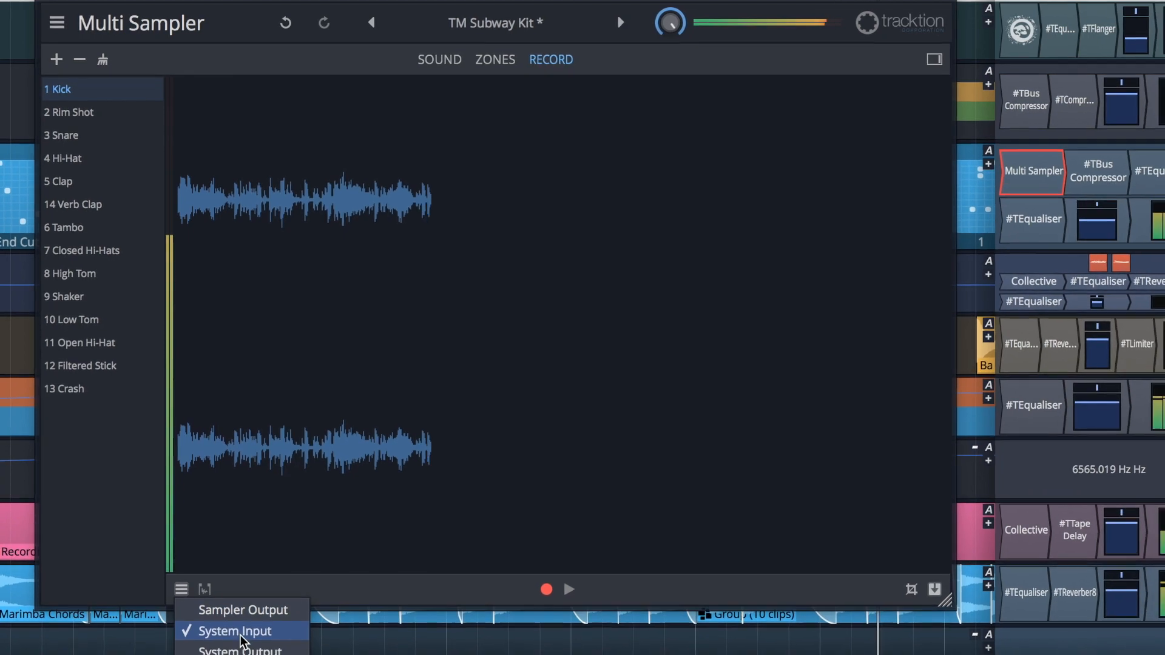
mouse_move(239, 638)
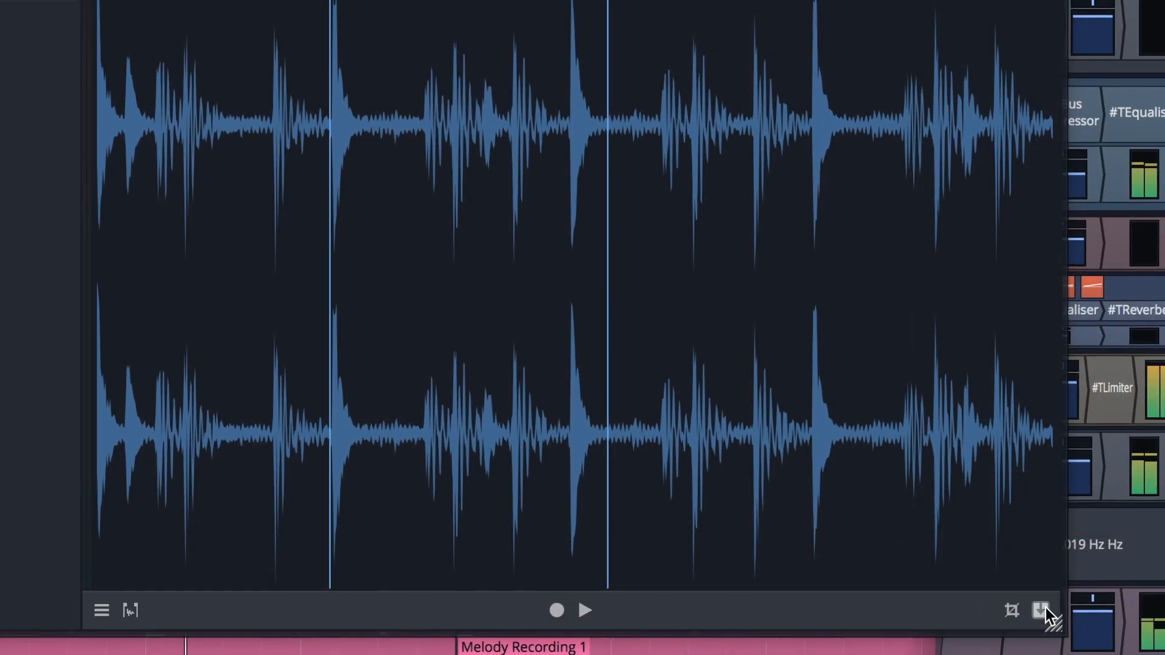
- Save the recorded audio as a file named Loop and create sound layers from its slices
left_click(1039, 610)
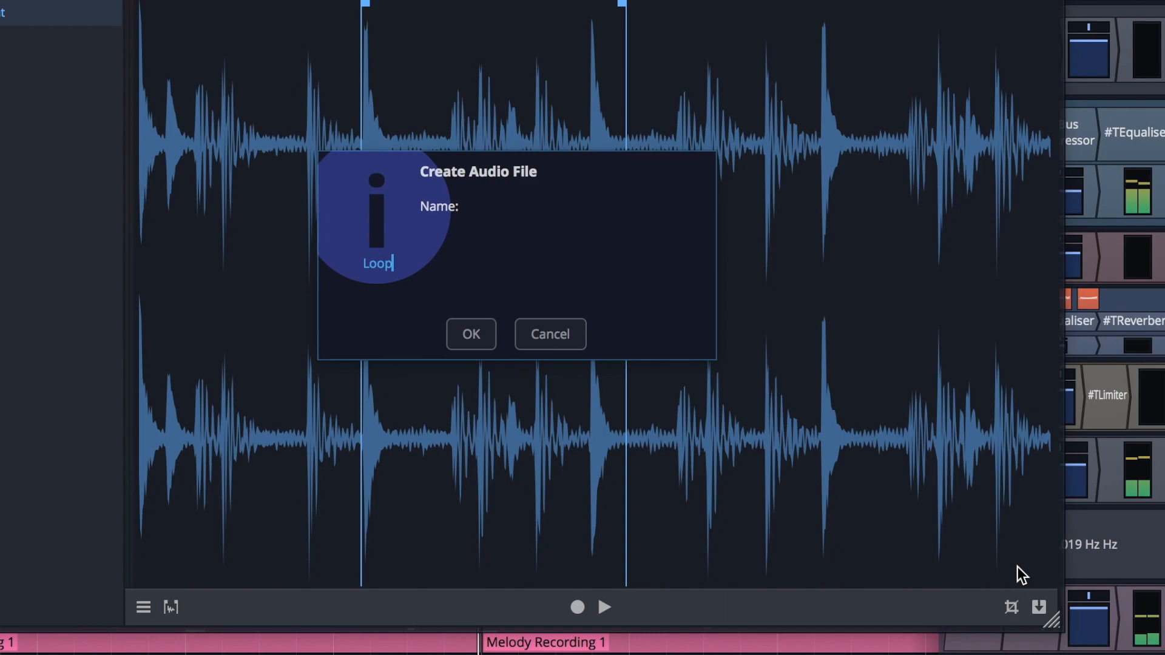
left_click(471, 334)
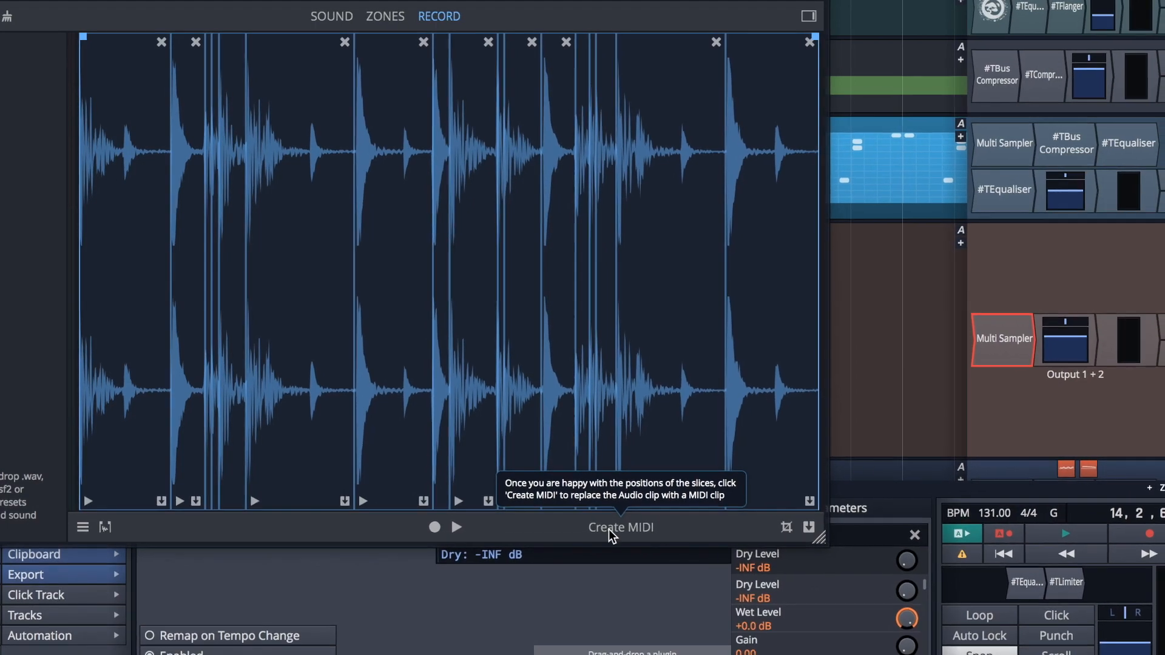
left_click(620, 528)
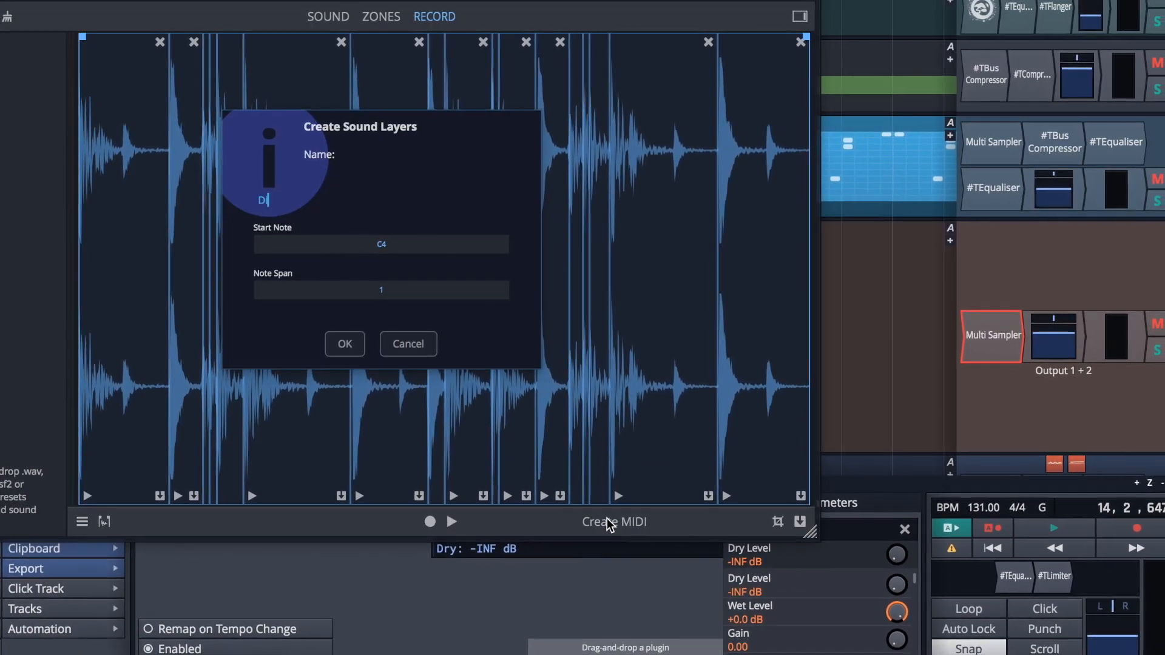
left_click(344, 344)
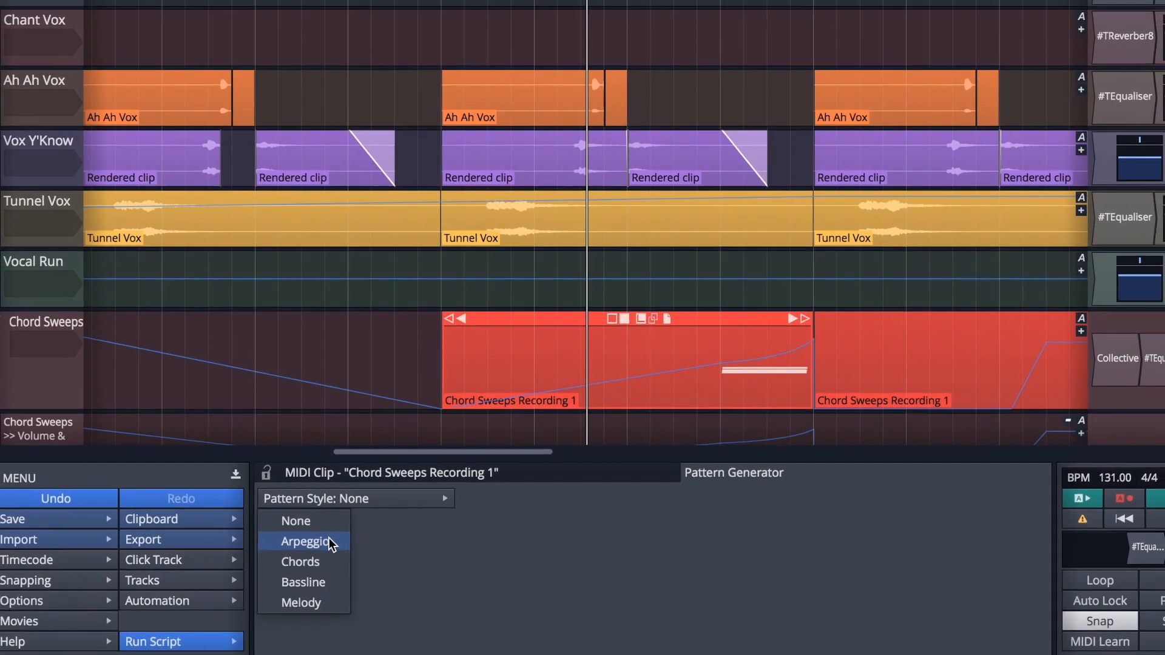
- Set the Chords clip's pattern style to Arpeggio, following the chord track
left_click(300, 561)
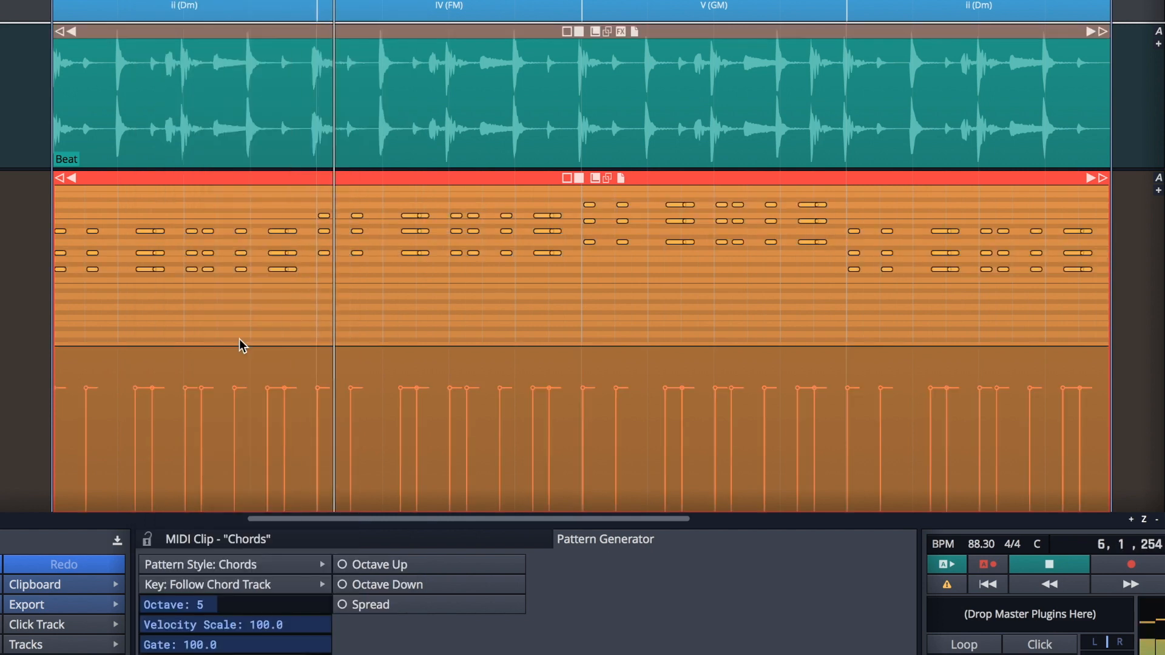
left_click(234, 564)
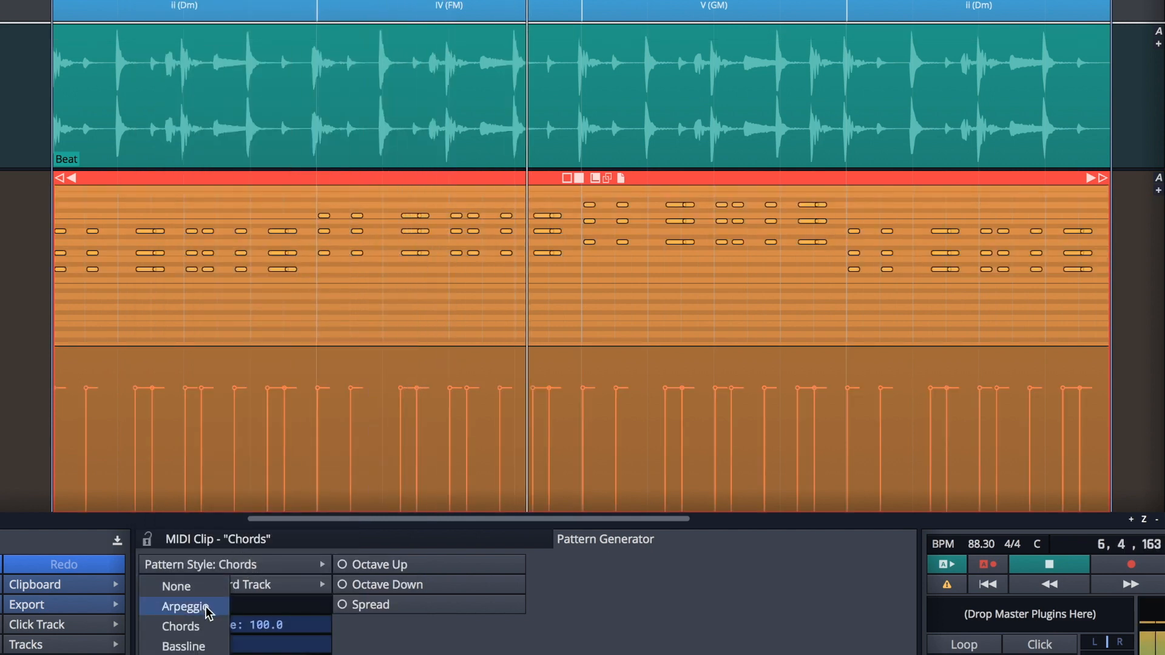
left_click(184, 606)
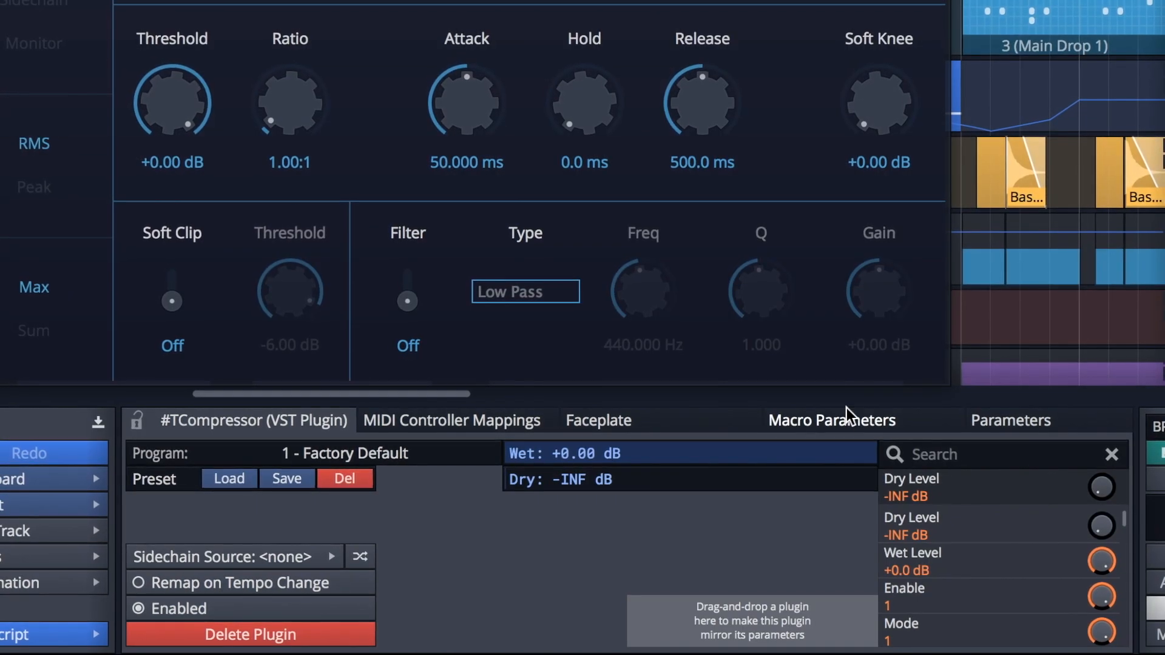
- Show the compressor's Macro Parameters and raise the Crush! macro knob
left_click(831, 420)
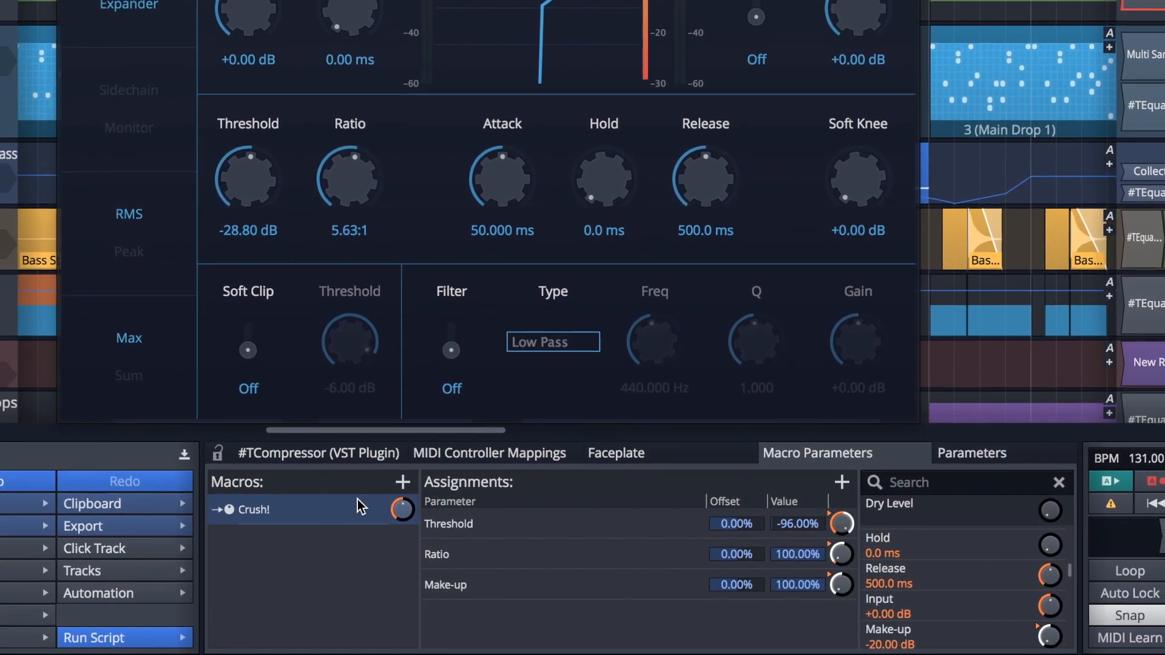
left_click_drag(401, 510, 407, 510)
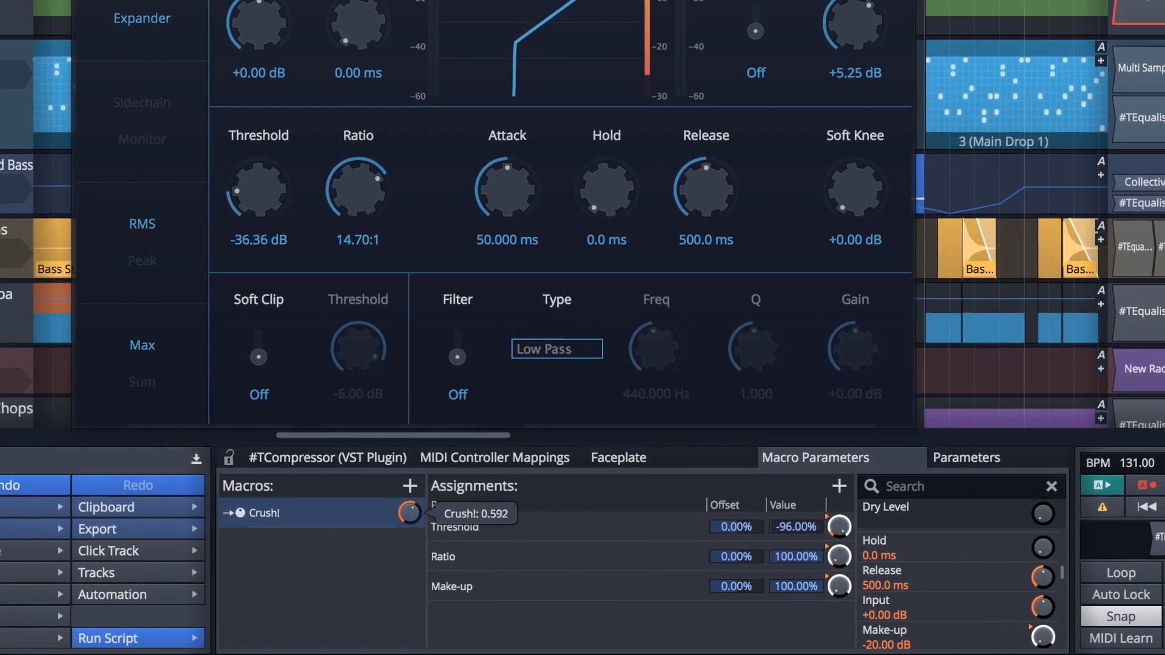
left_click(618, 461)
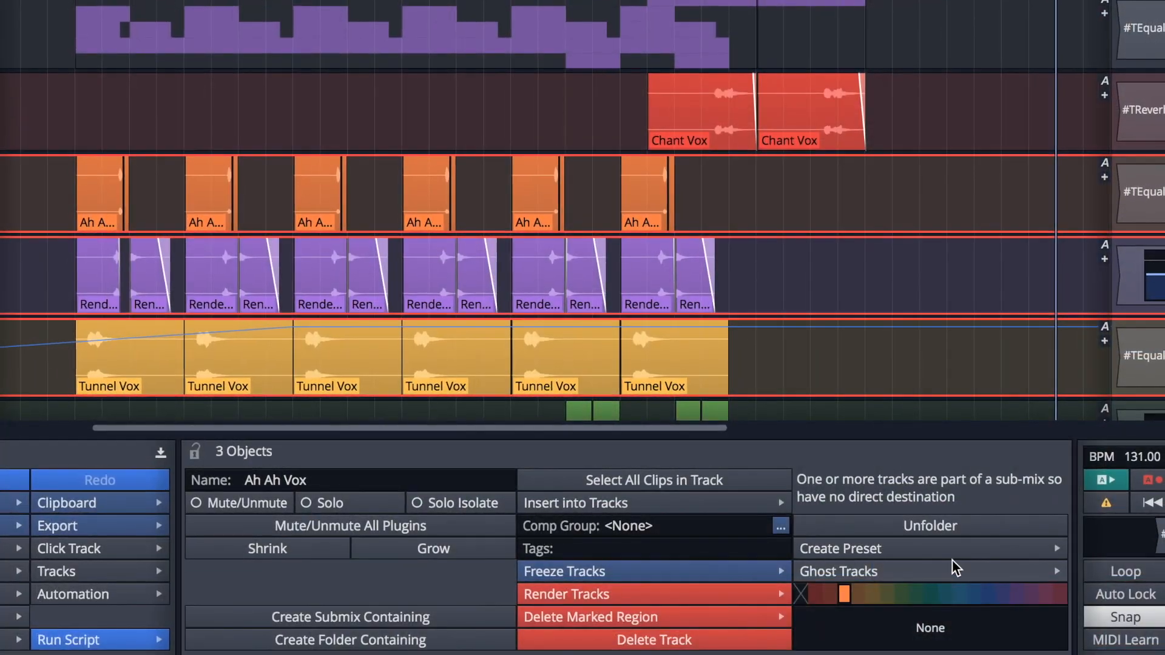
- Save the selected vocal tracks as preset 'Vocal Track Loop' with the Track Loop tag
left_click(840, 549)
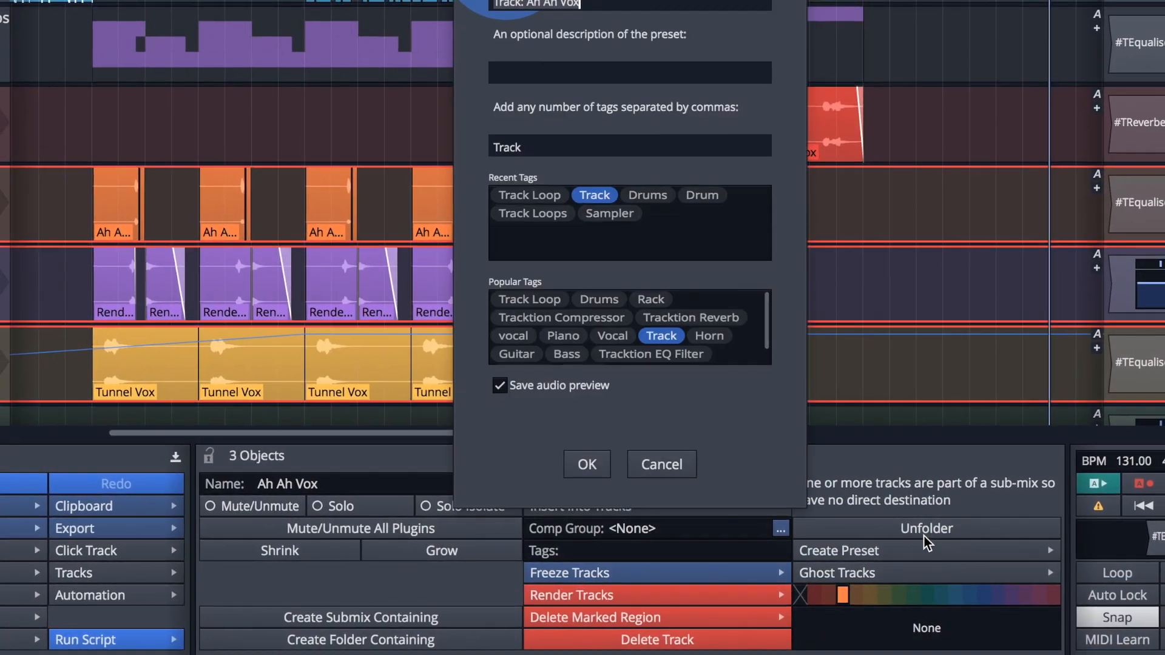
type("Vocal Track Loop")
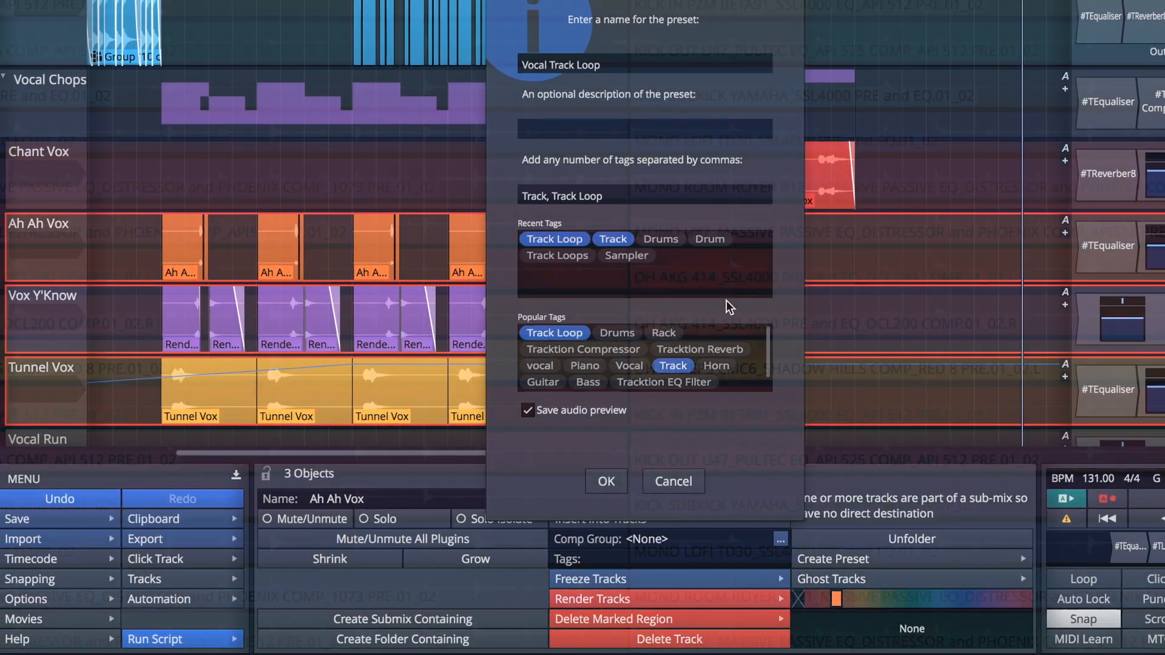
left_click(606, 481)
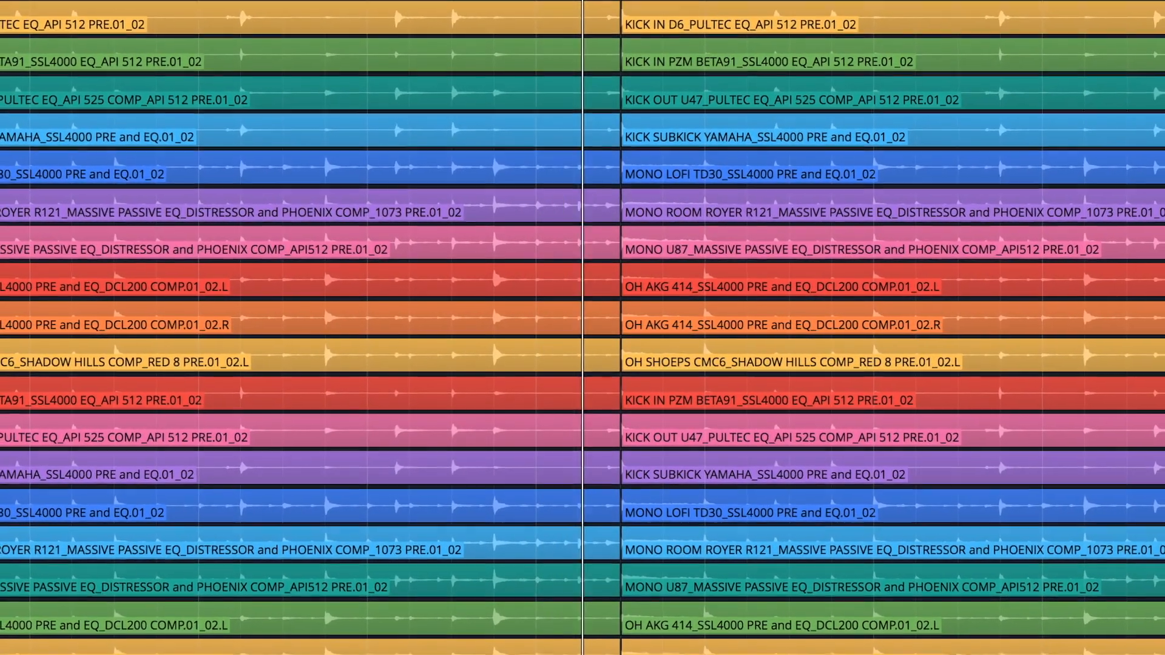
- Insert a Track Loop preset as tracks and scroll through the new drum, chord, bass and FX tracks
scroll("down", 3)
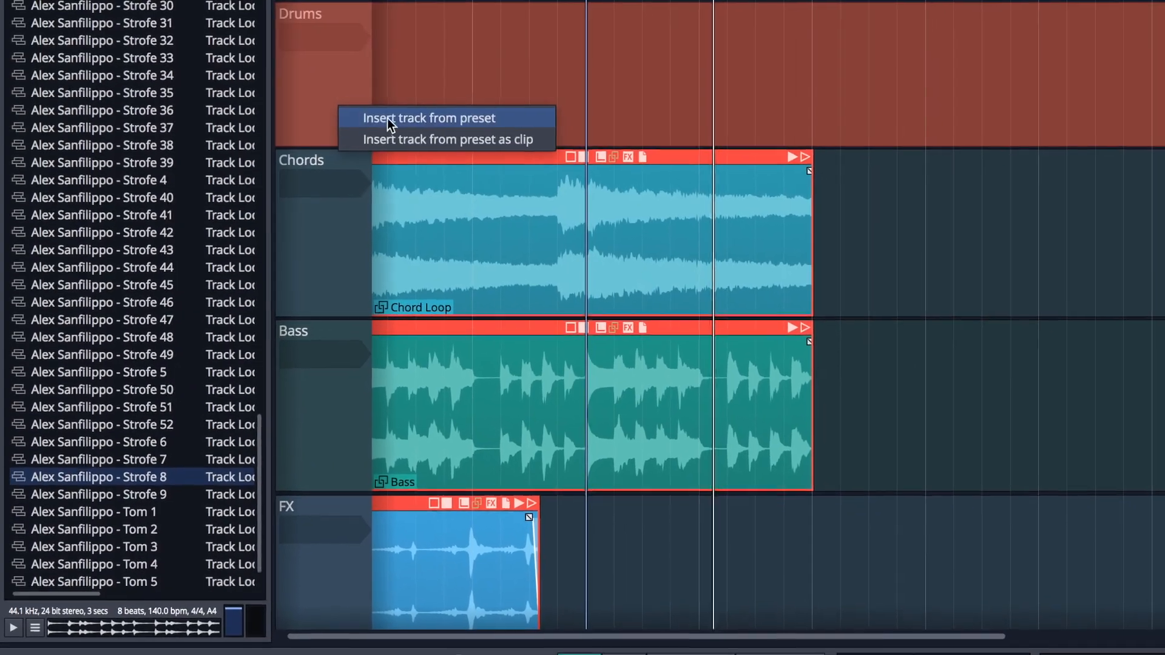
left_click(427, 117)
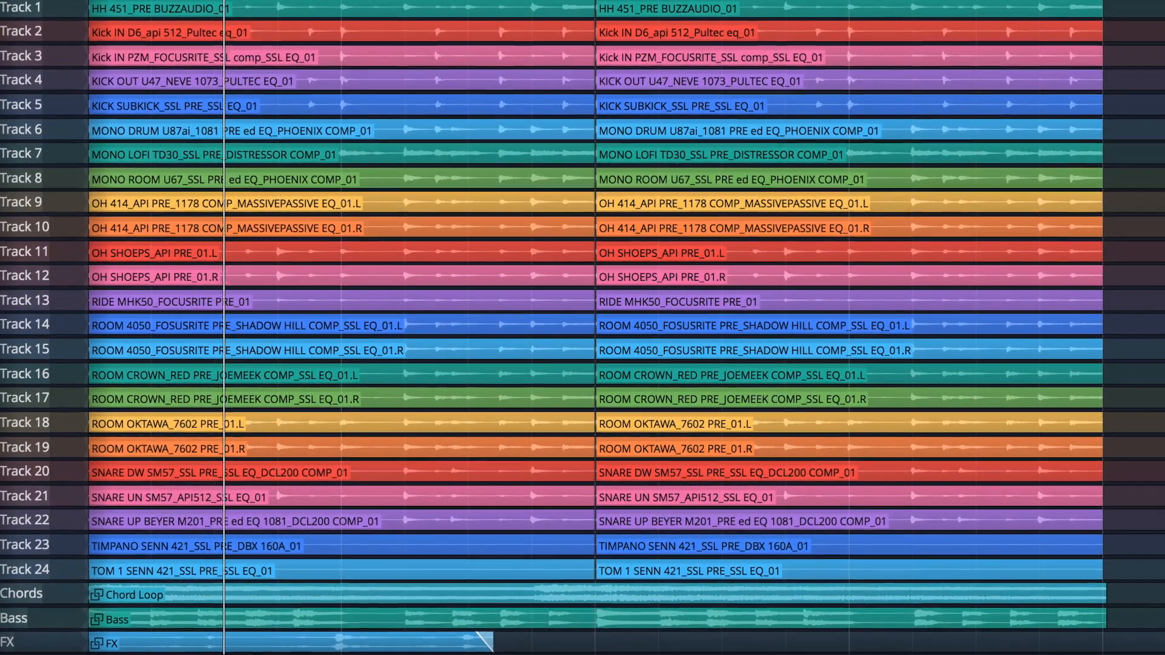
scroll("down", 3)
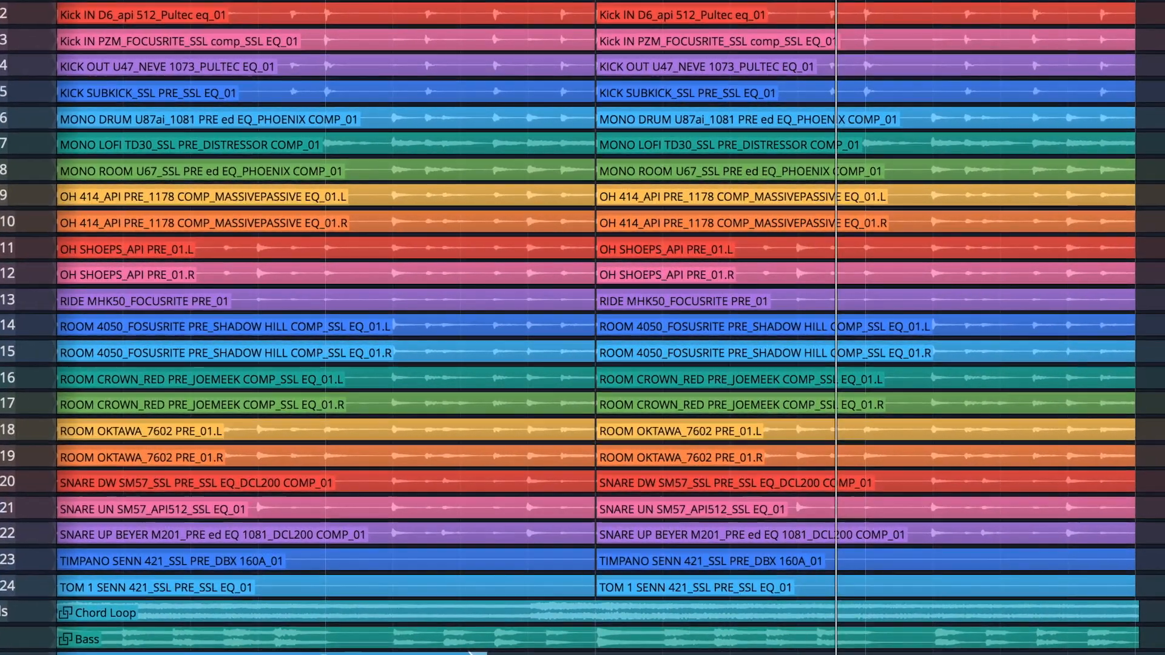
scroll("down", 3)
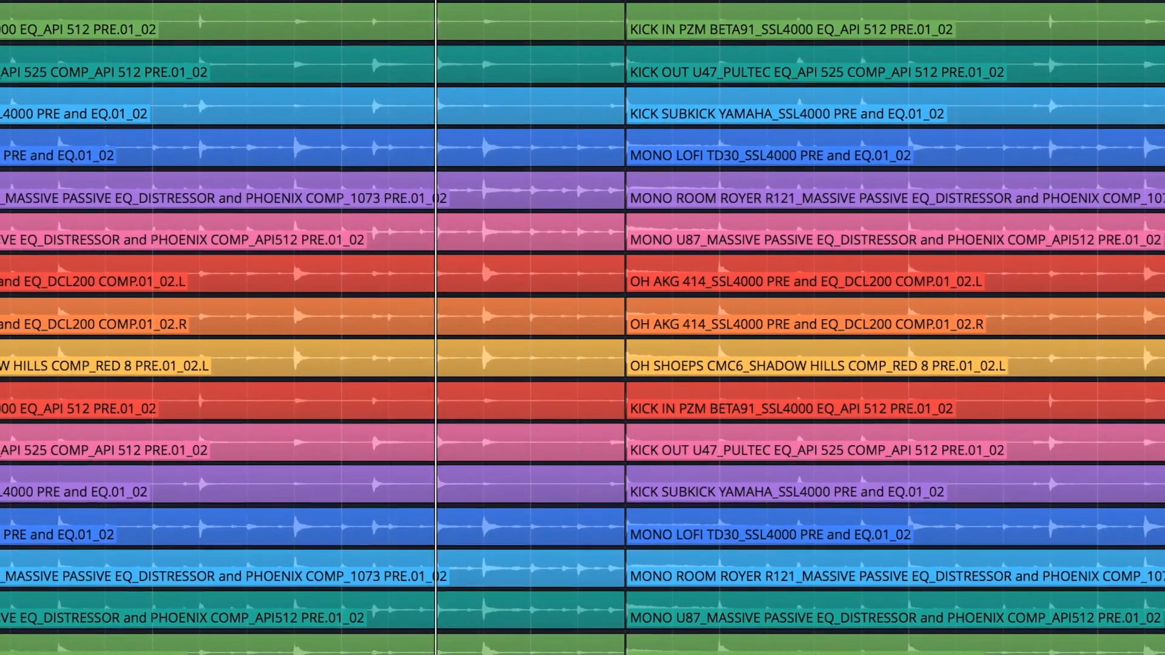
scroll("down", 3)
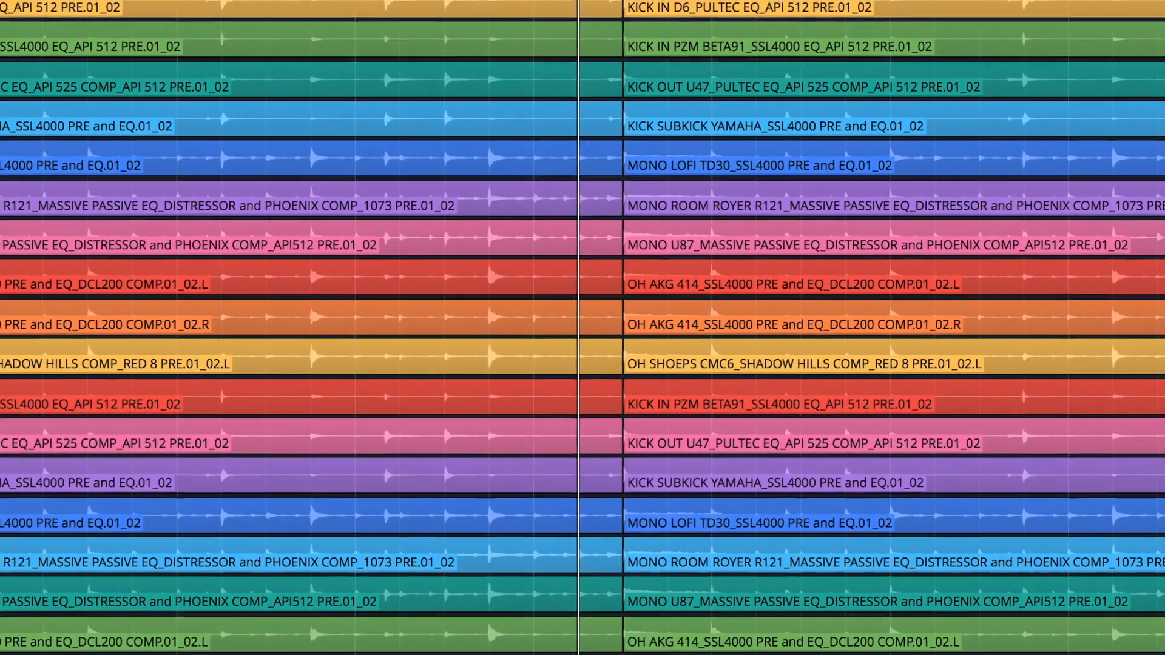